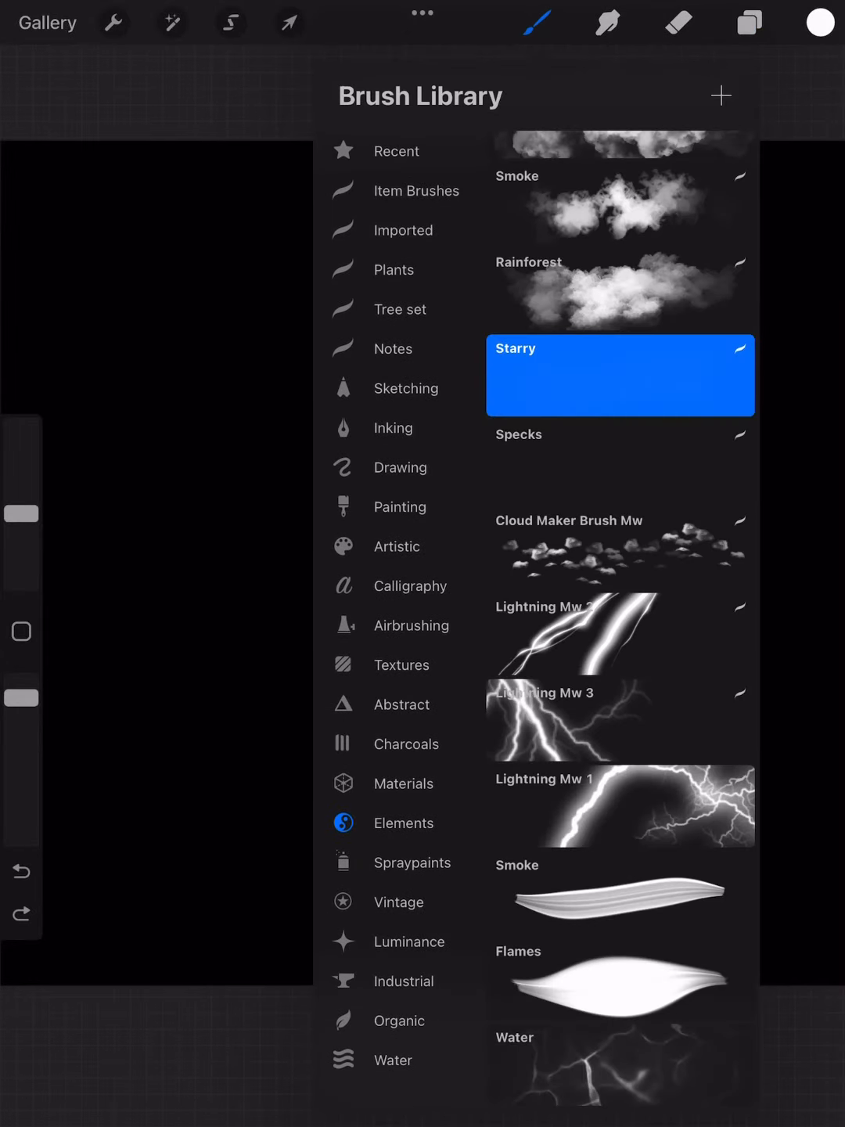
Step: Stamp Starry speckles over the left of the canvas and switch to the Eraser tool
scroll("down", 3)
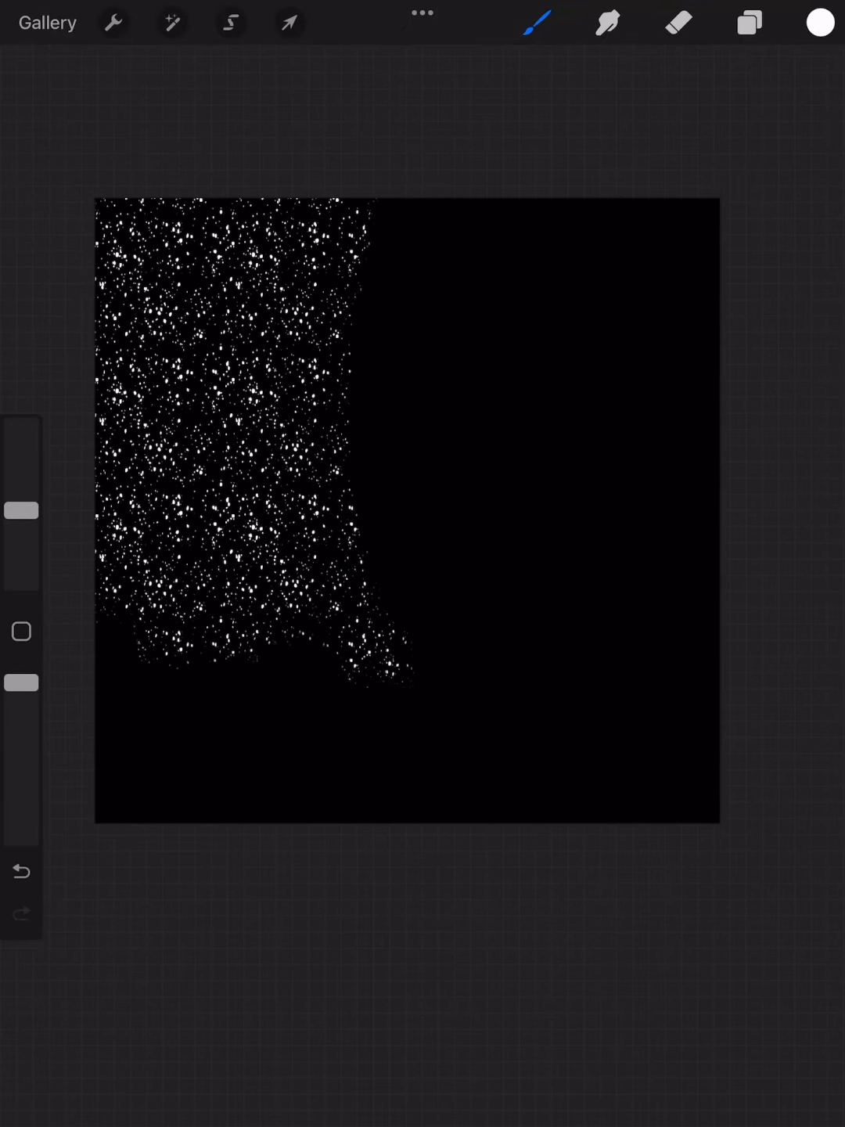
left_click(678, 22)
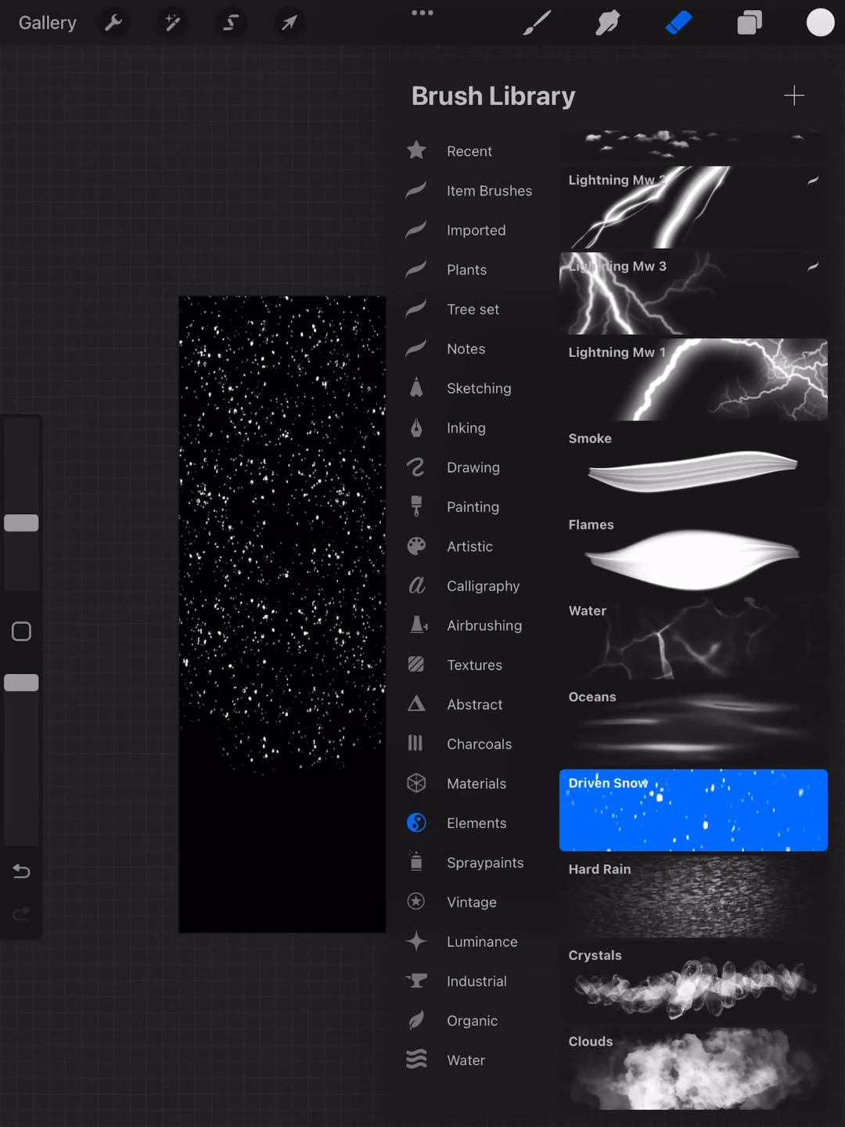
Step: Erase with Driven Snow so faint, sparse specks cover the whole black square
left_click(486, 862)
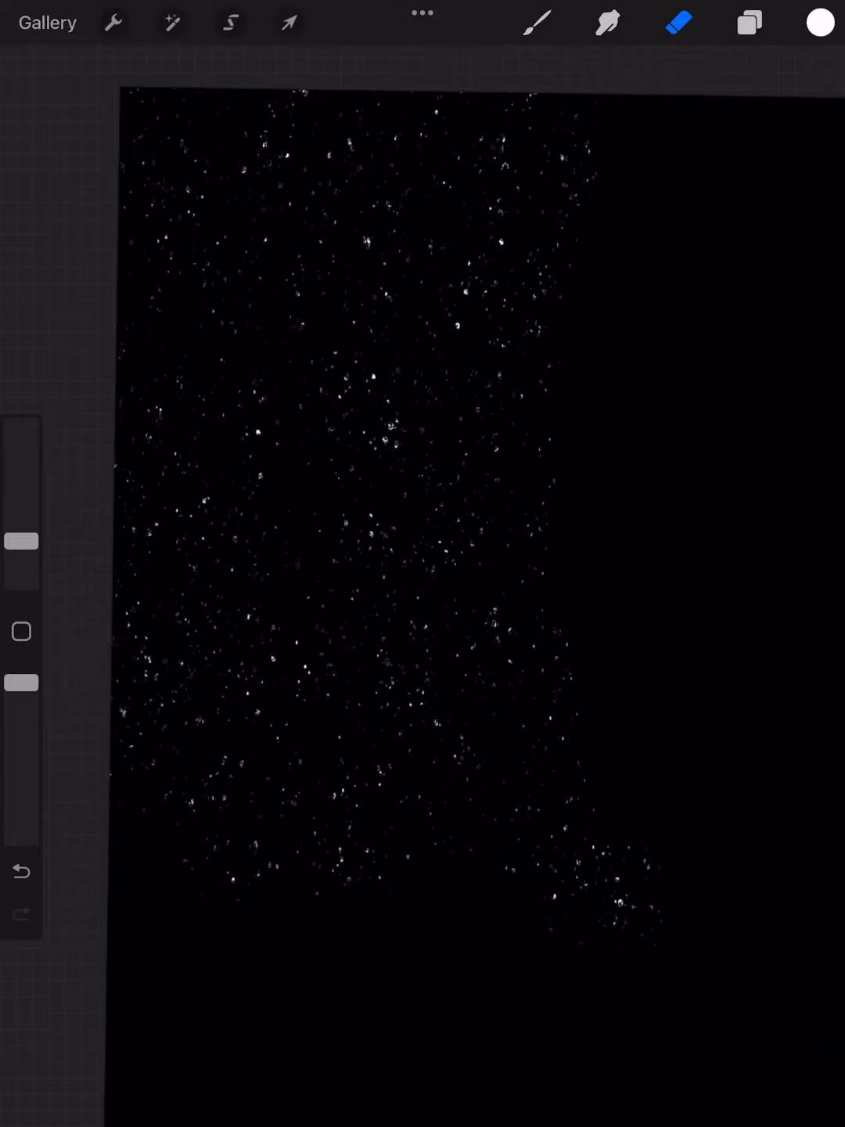
left_click(288, 22)
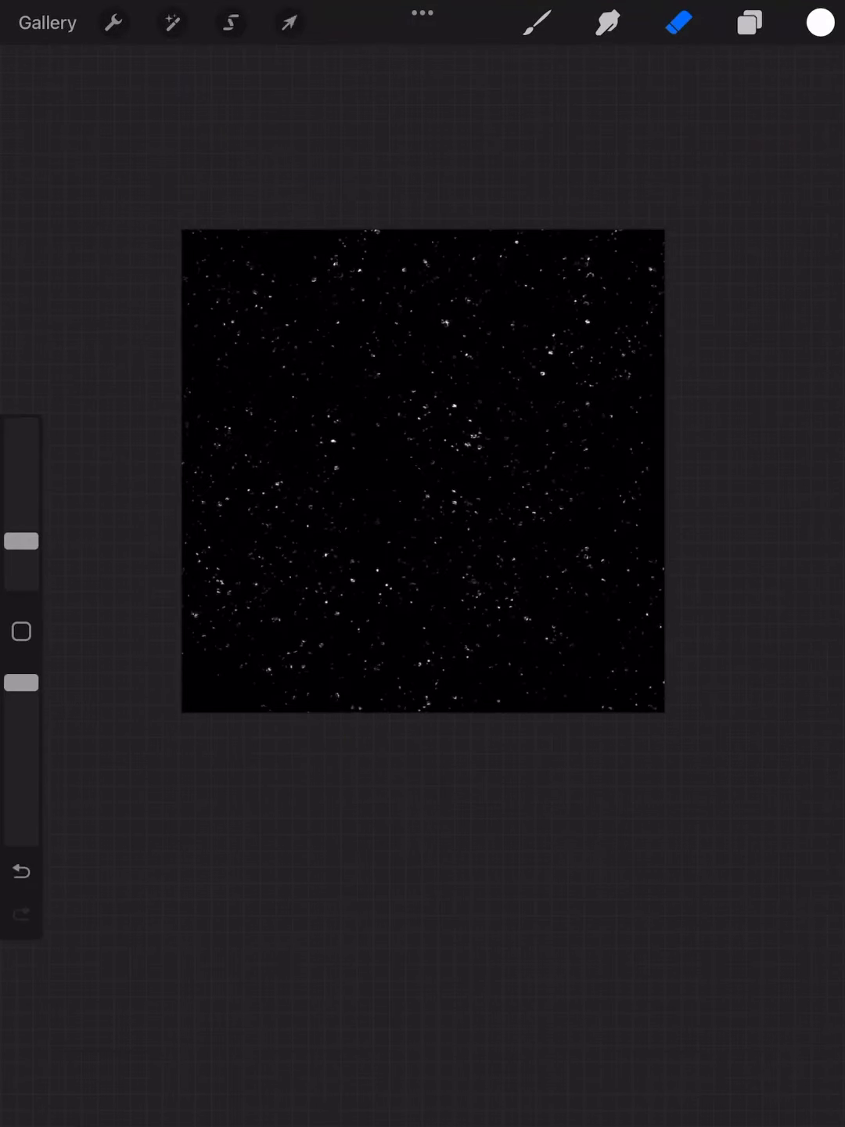
Step: Copy the whole speckled canvas via Actions > Add > Copy canvas
left_click(113, 22)
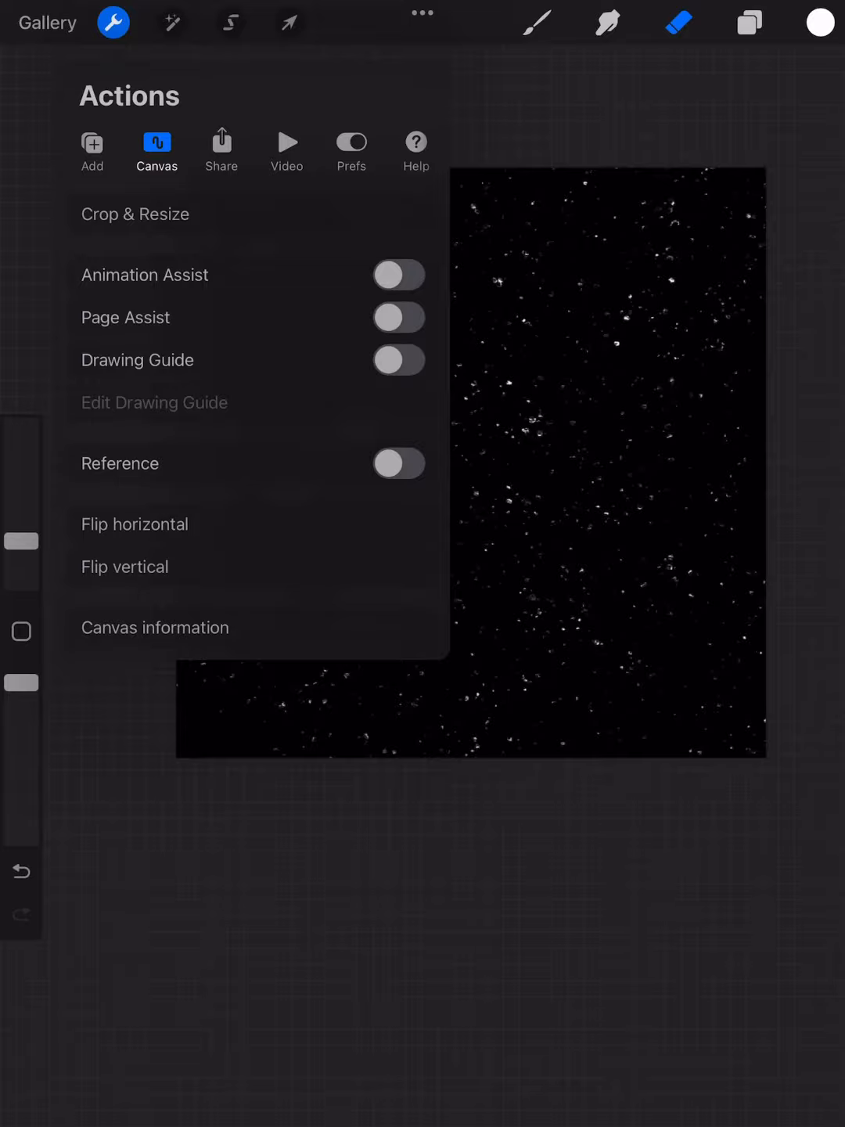
left_click(90, 150)
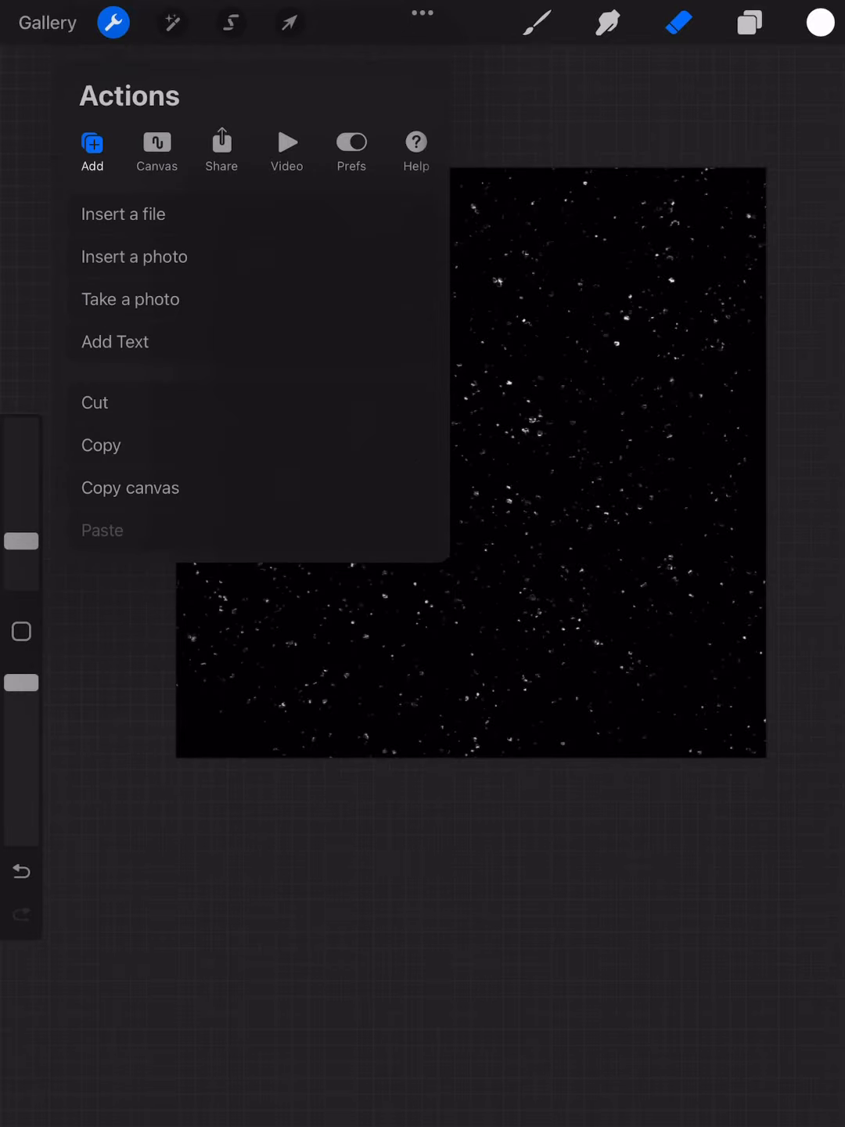
left_click(222, 149)
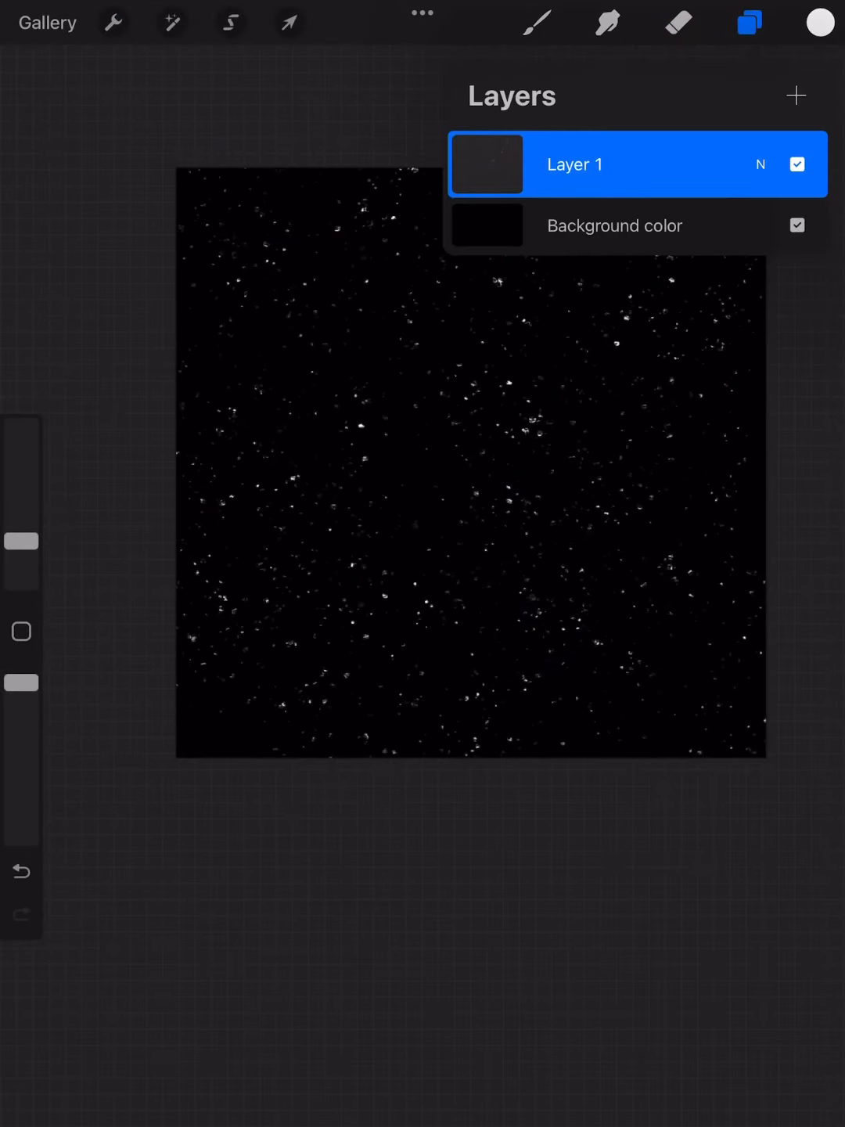
left_click(678, 22)
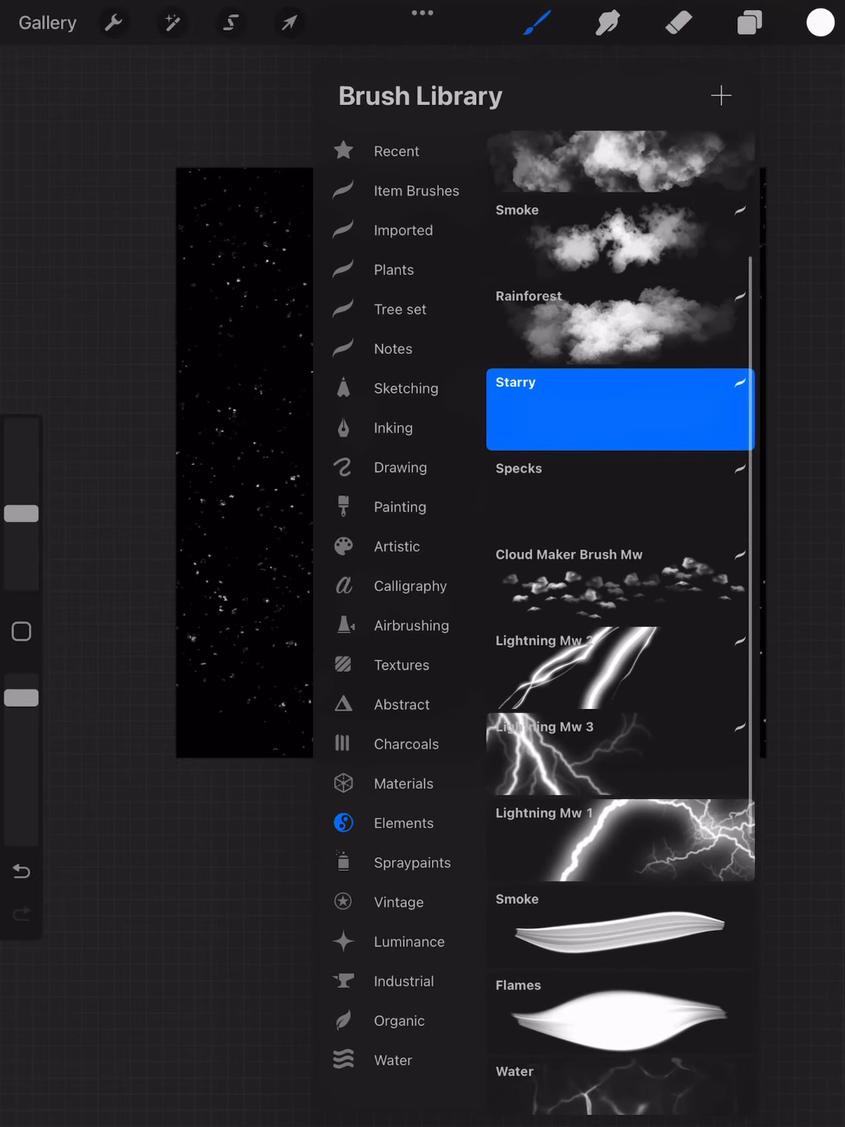
Step: Open the Starry brush in Brush Studio at its Shape settings
double_click(618, 410)
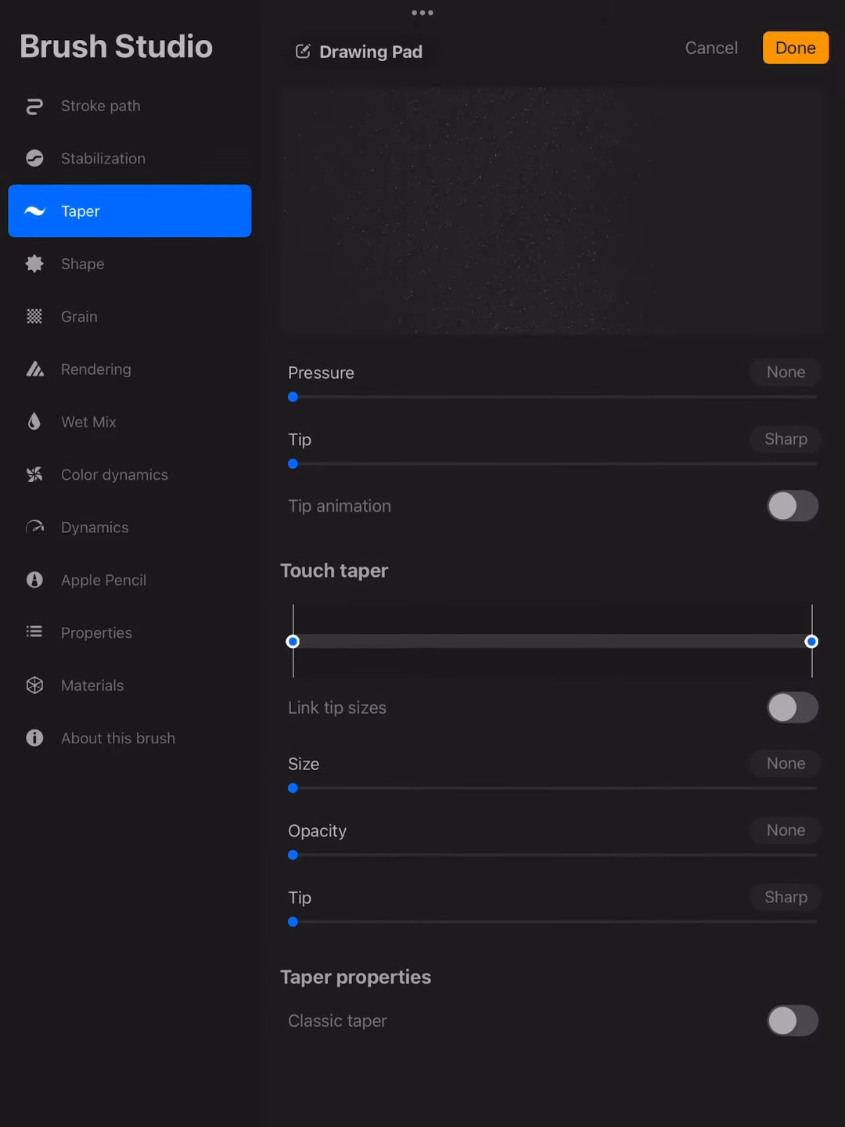
left_click(128, 262)
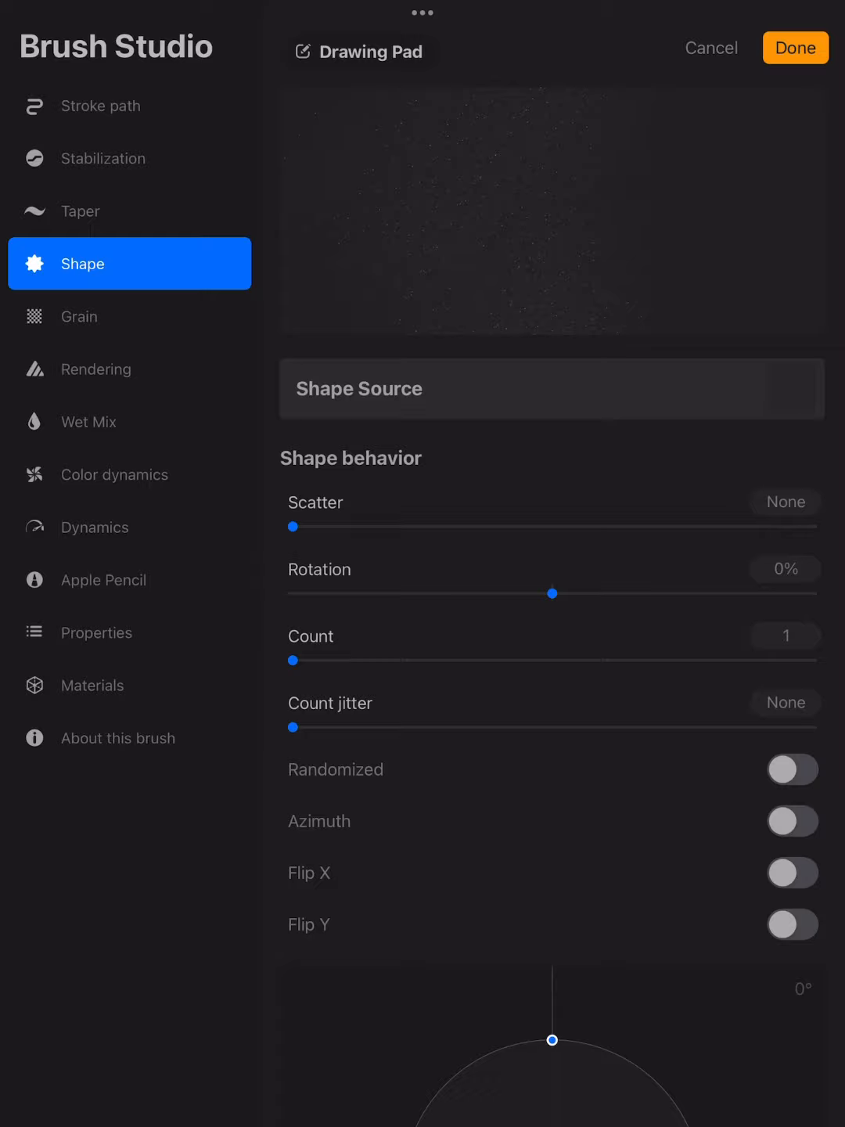
Step: Paste the copied speckle image as the Shape Source and set Scatter to about 30%
left_click(551, 388)
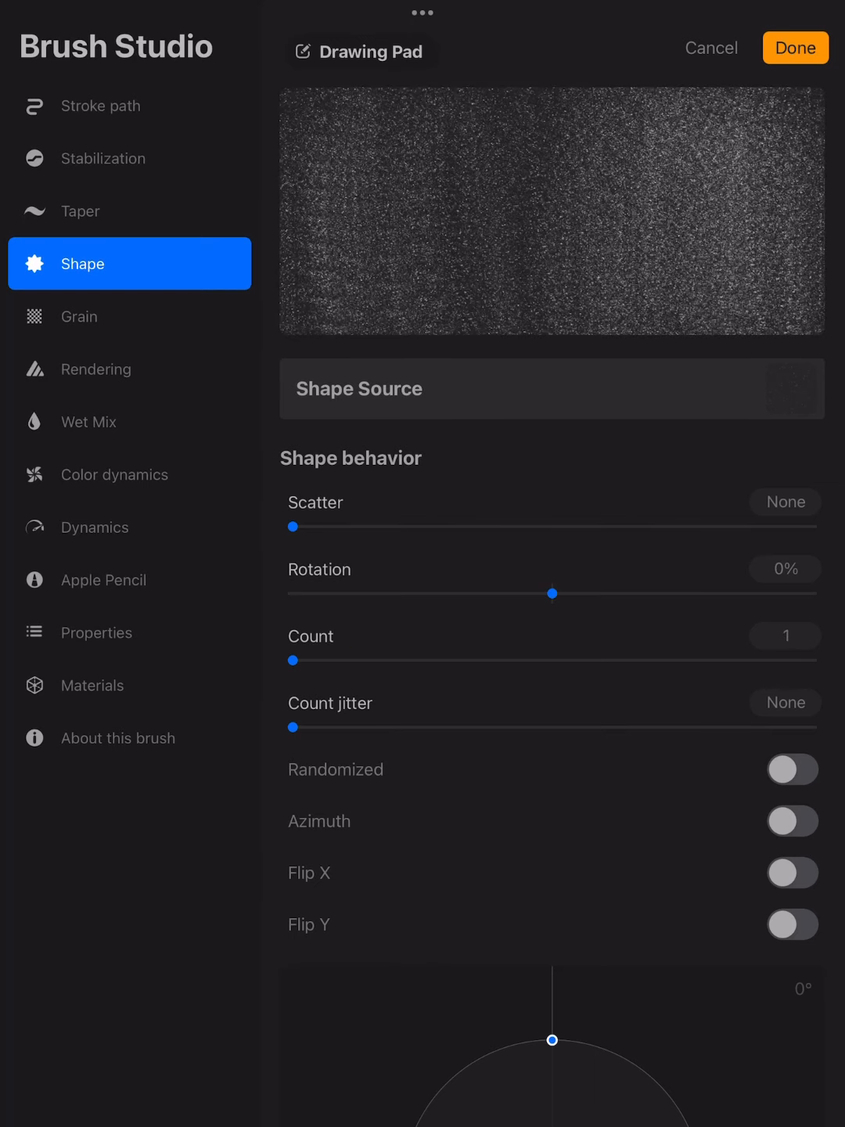
left_click_drag(293, 526, 772, 526)
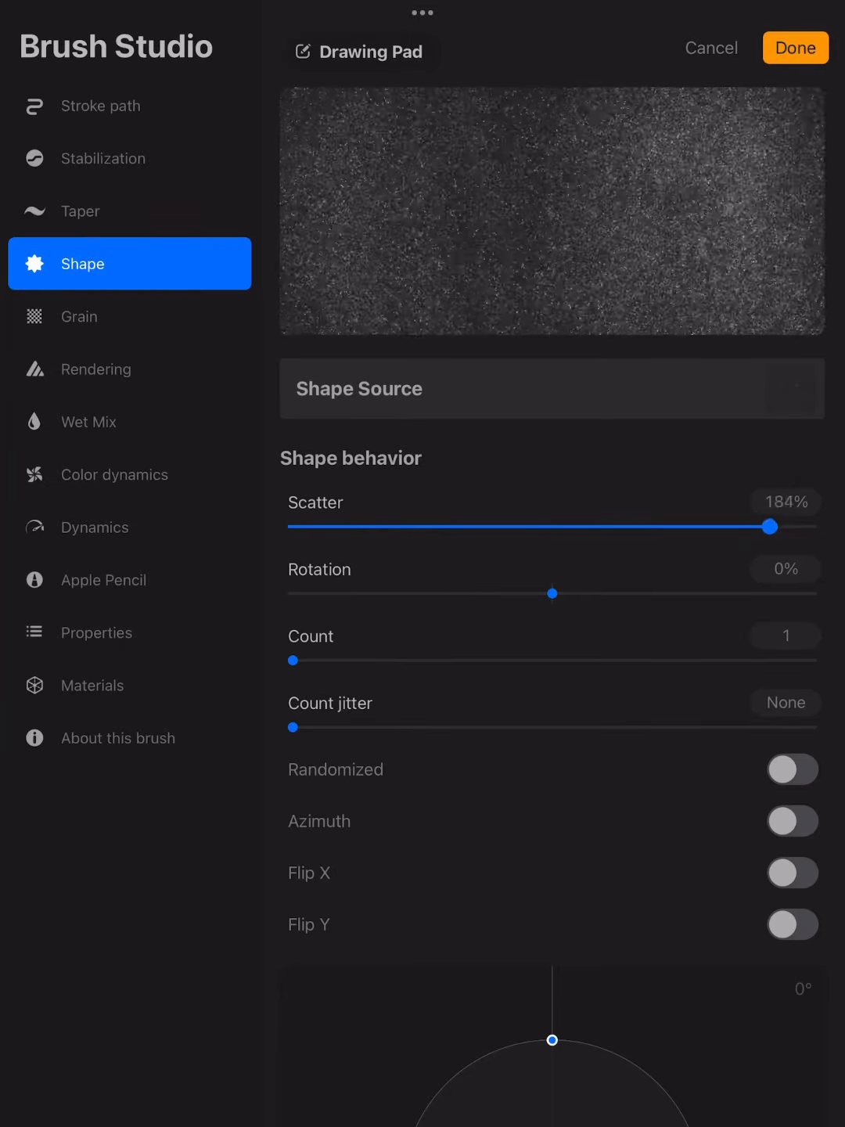
left_click_drag(770, 526, 551, 526)
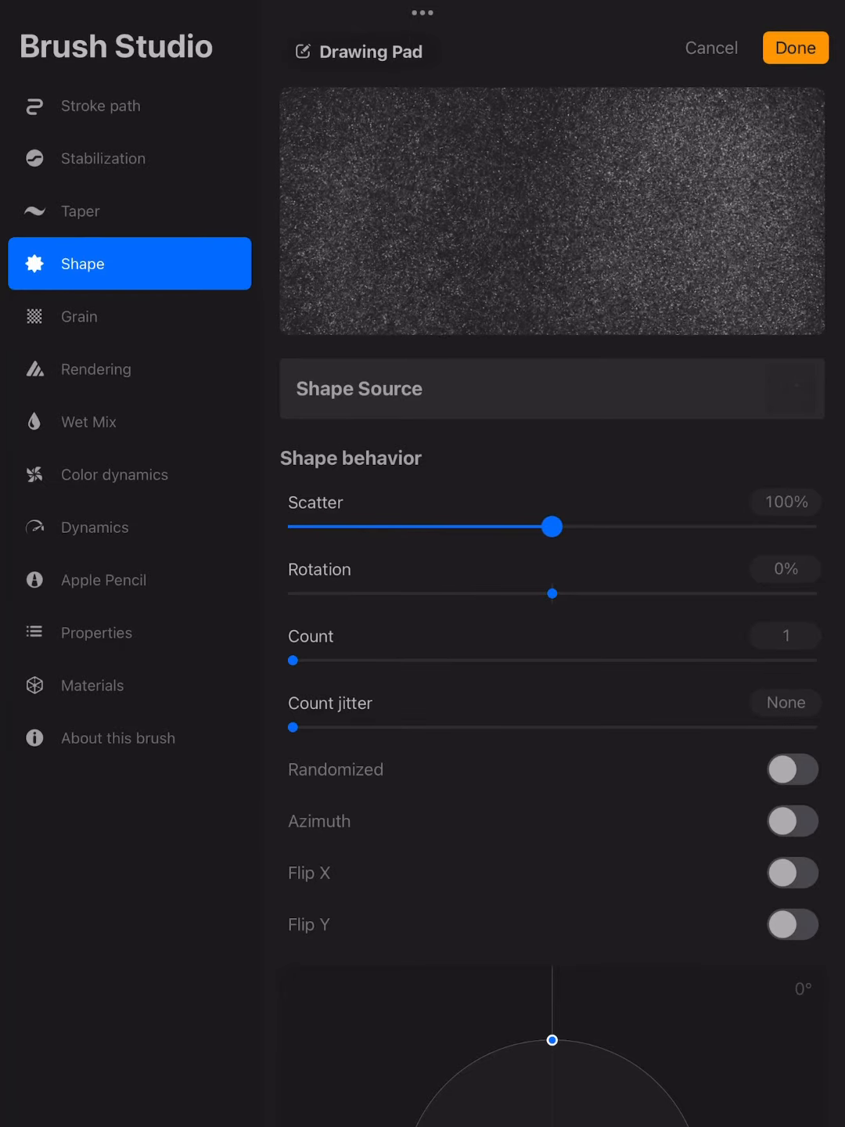
left_click_drag(552, 526, 373, 525)
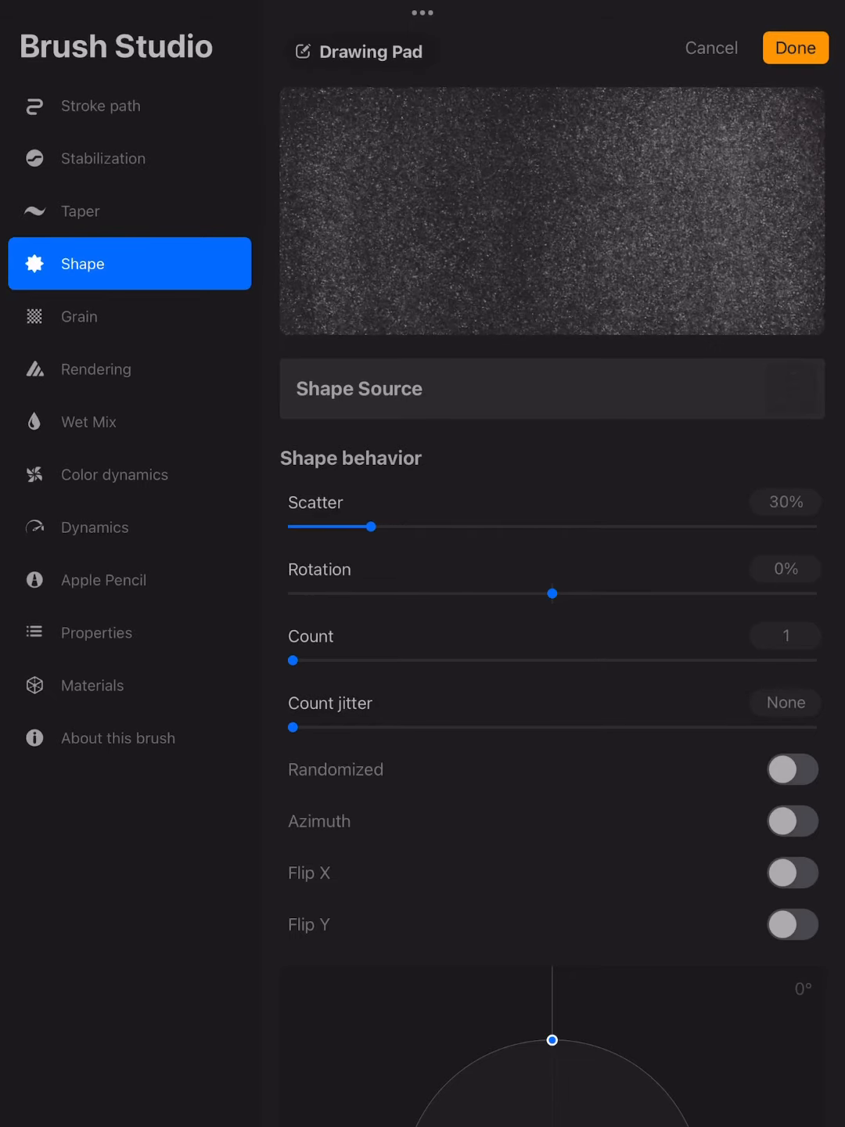
left_click_drag(376, 526, 426, 526)
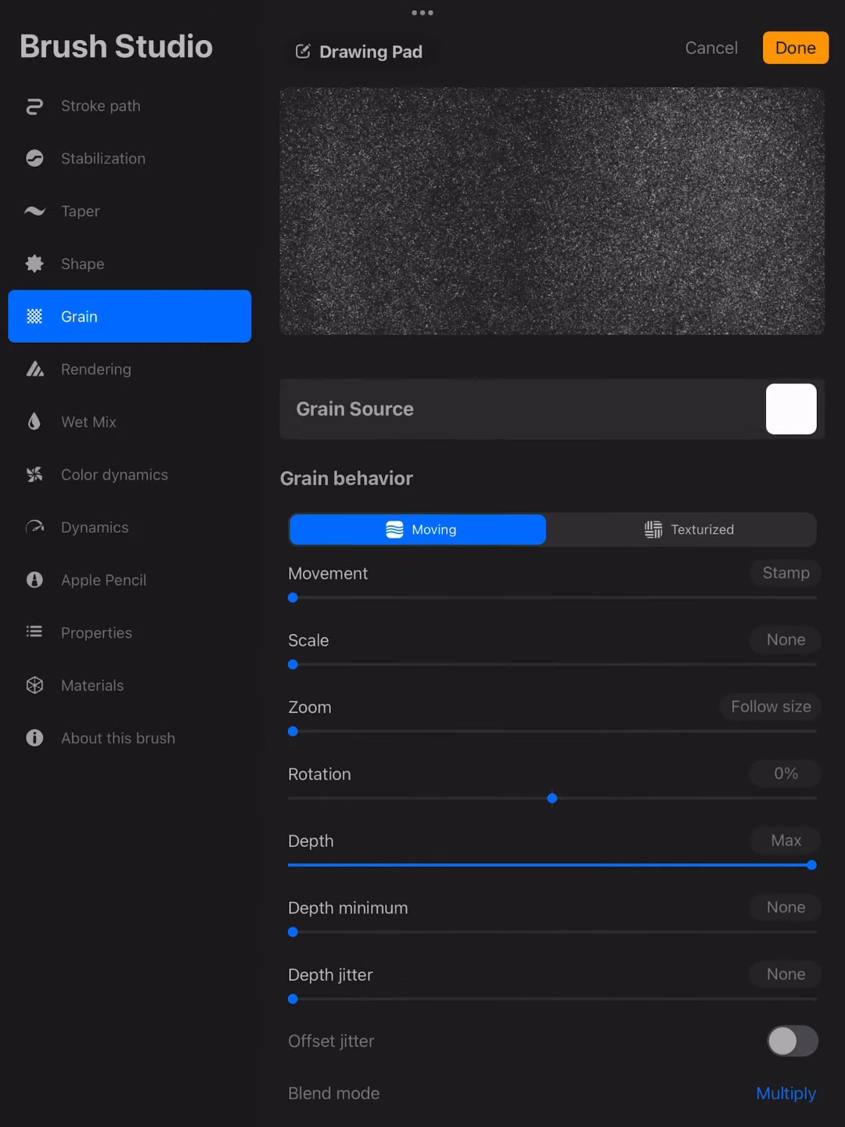
Step: Set Rendering to Intense Glaze, review the remaining sections and save the brush
left_click(97, 369)
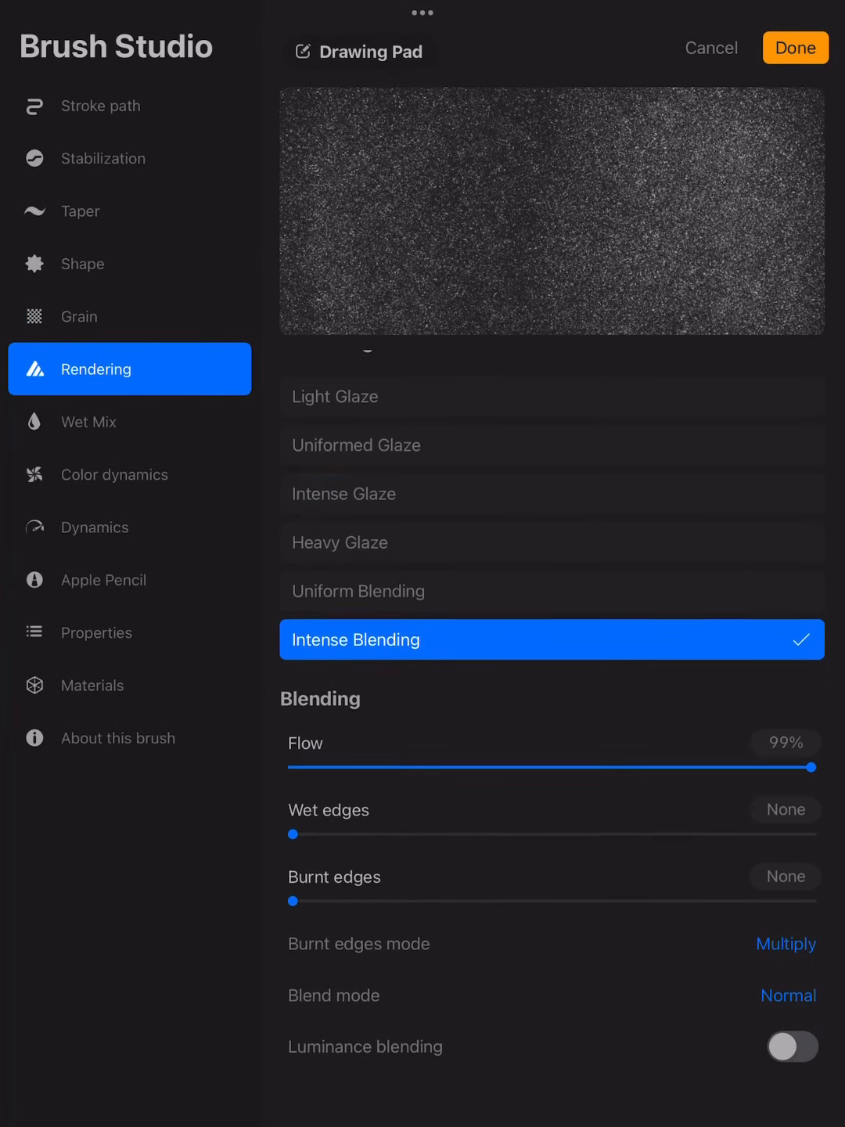
left_click(551, 494)
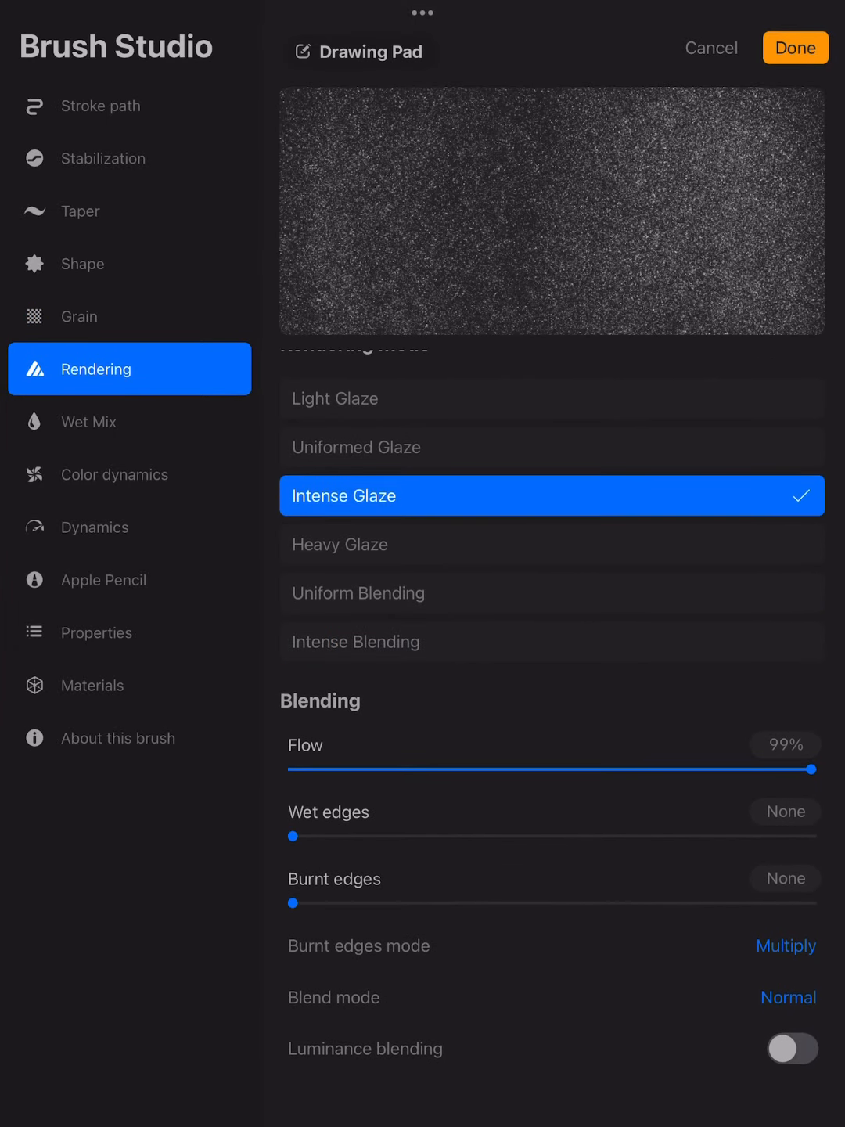
left_click(88, 423)
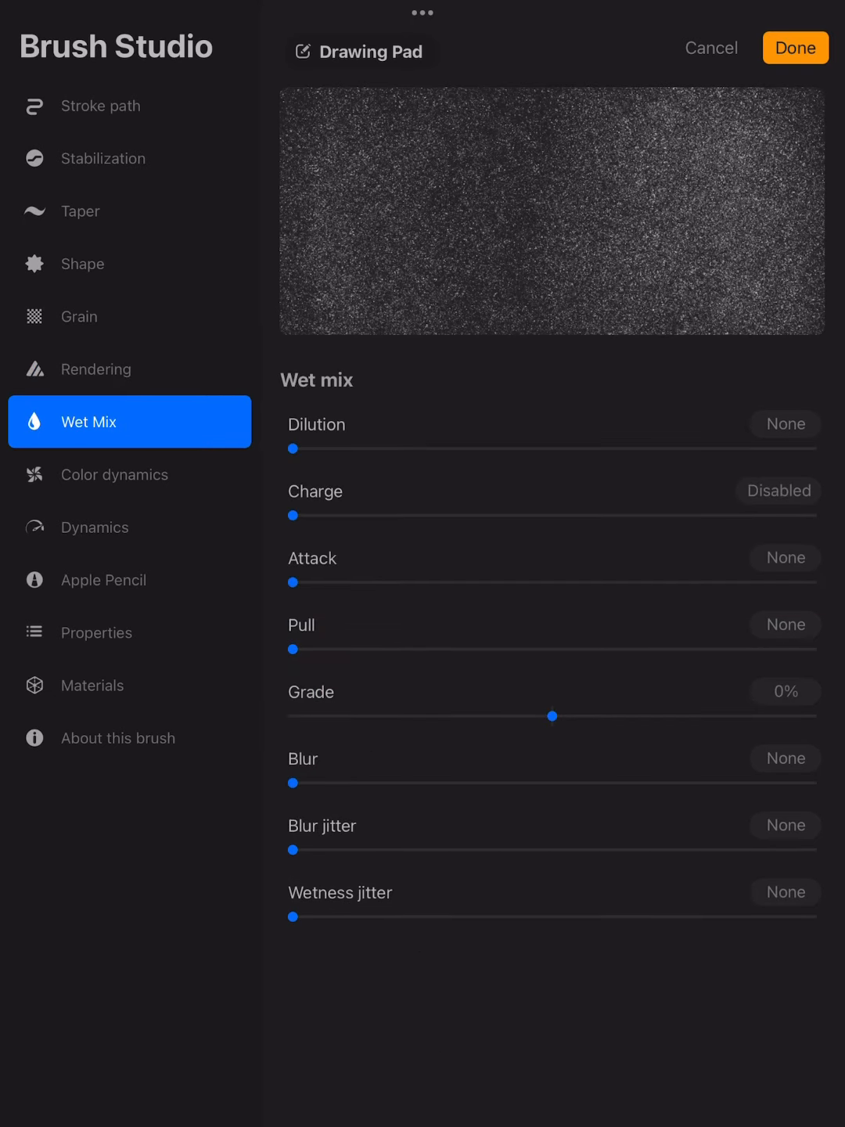
left_click(114, 474)
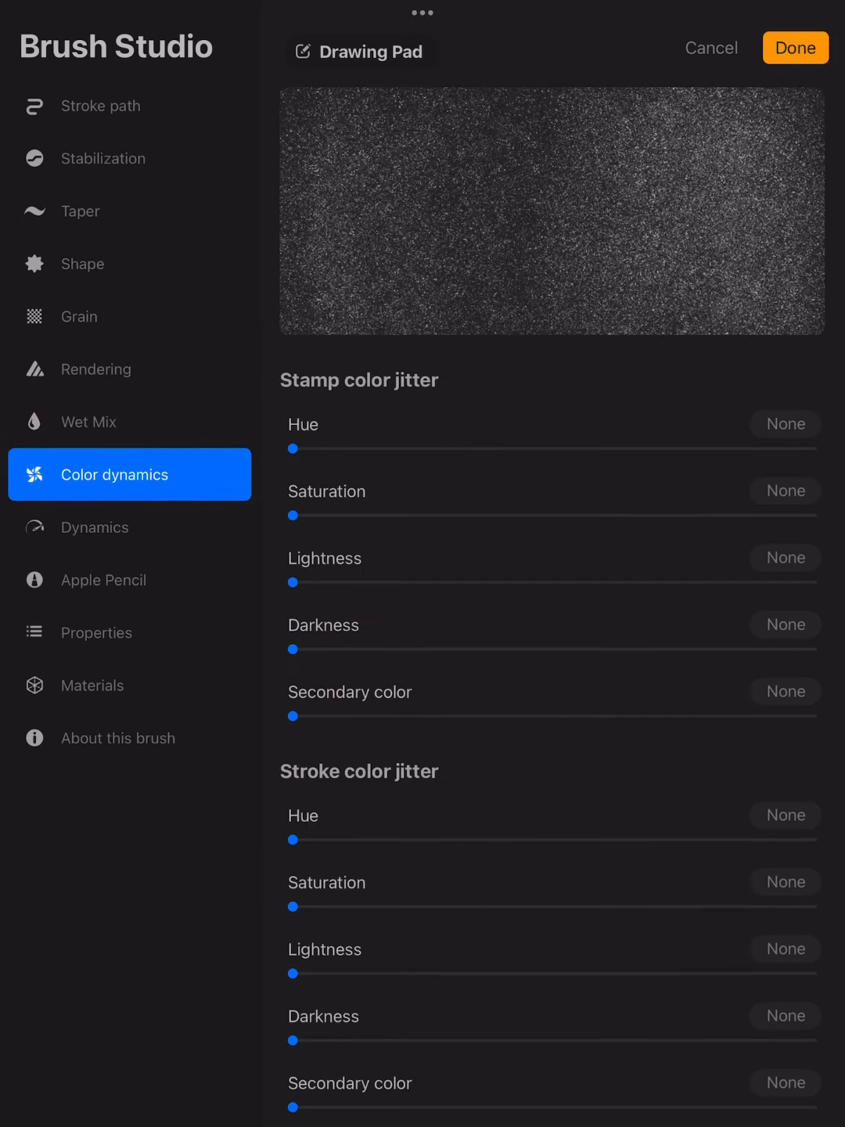
scroll("down", 3)
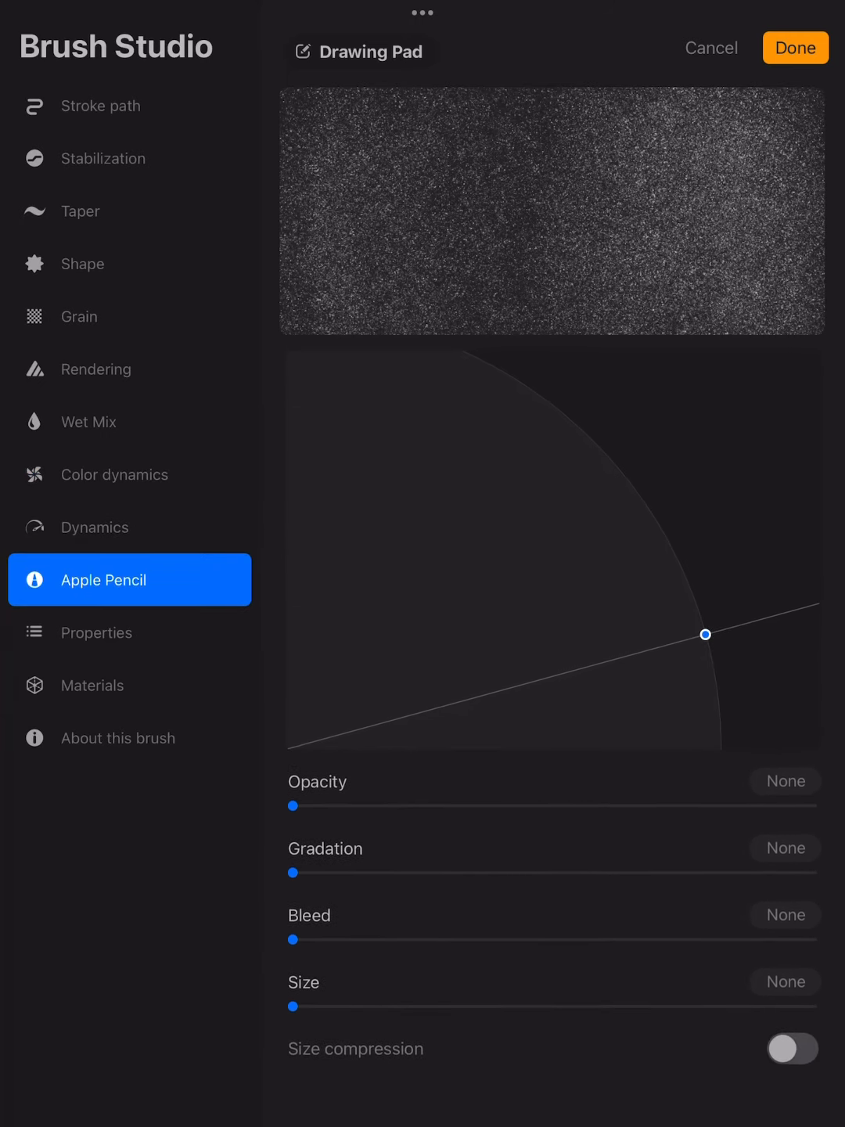
left_click(97, 632)
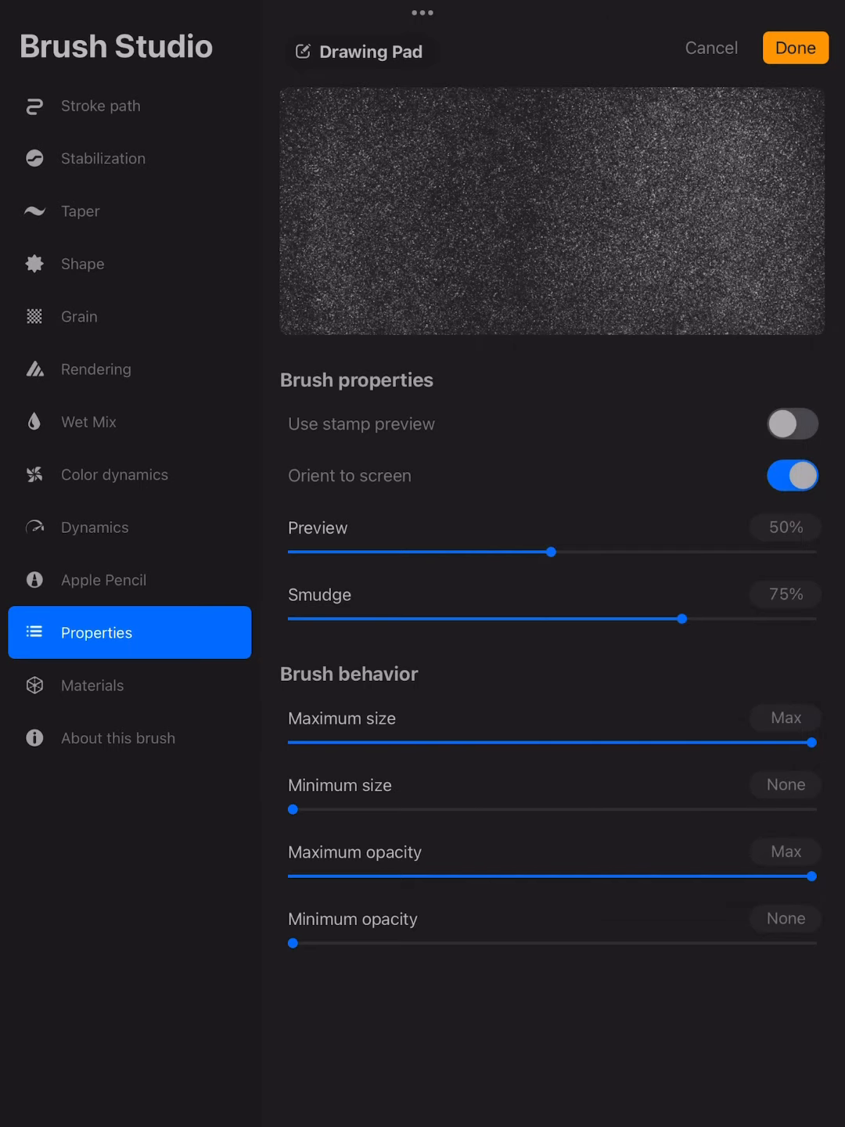
left_click(119, 738)
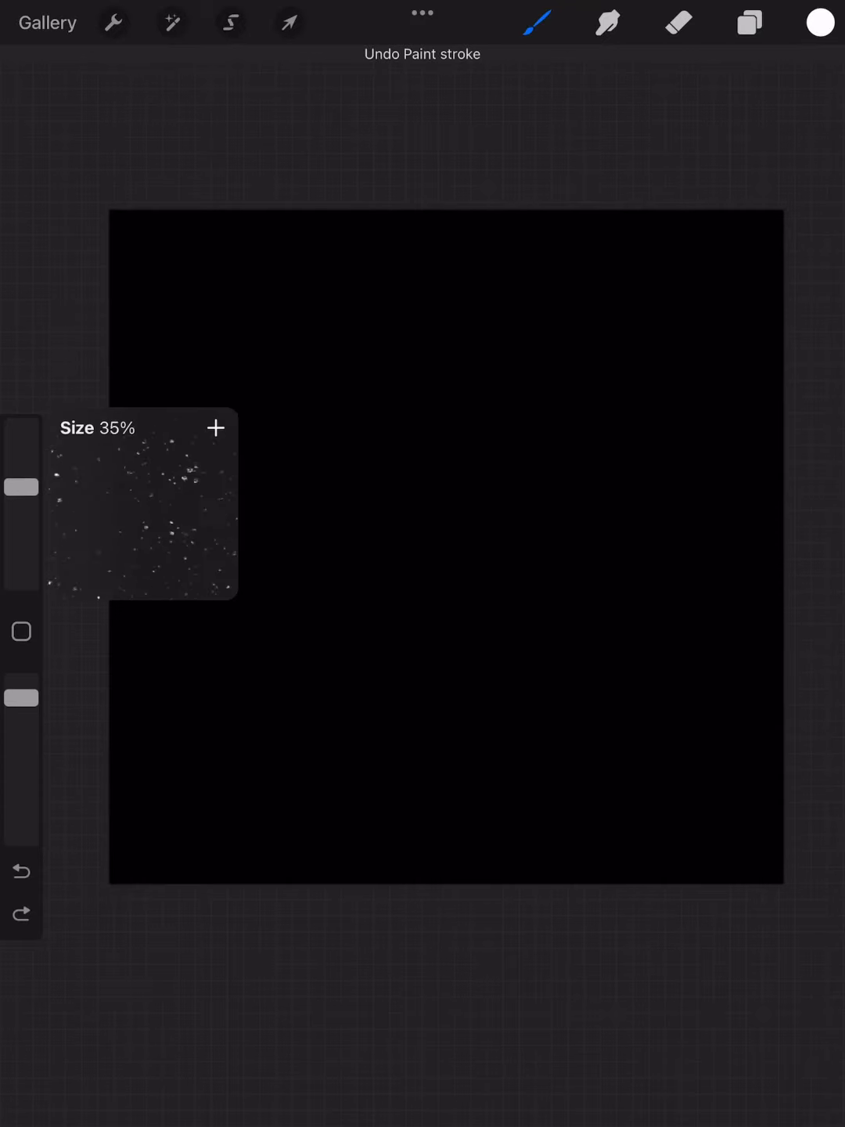
Step: Stamp the new Starry brush and scale the speckled layer uniformly to fill the canvas
left_click(288, 21)
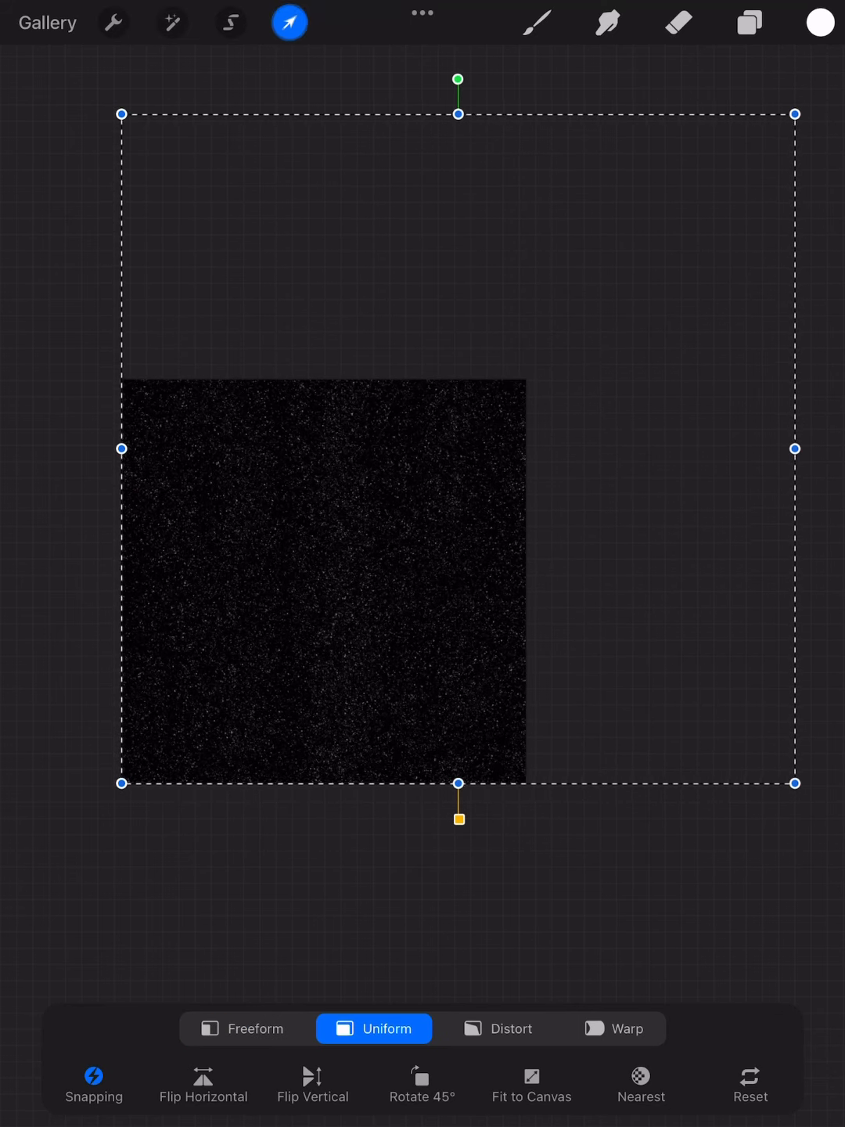
left_click(678, 22)
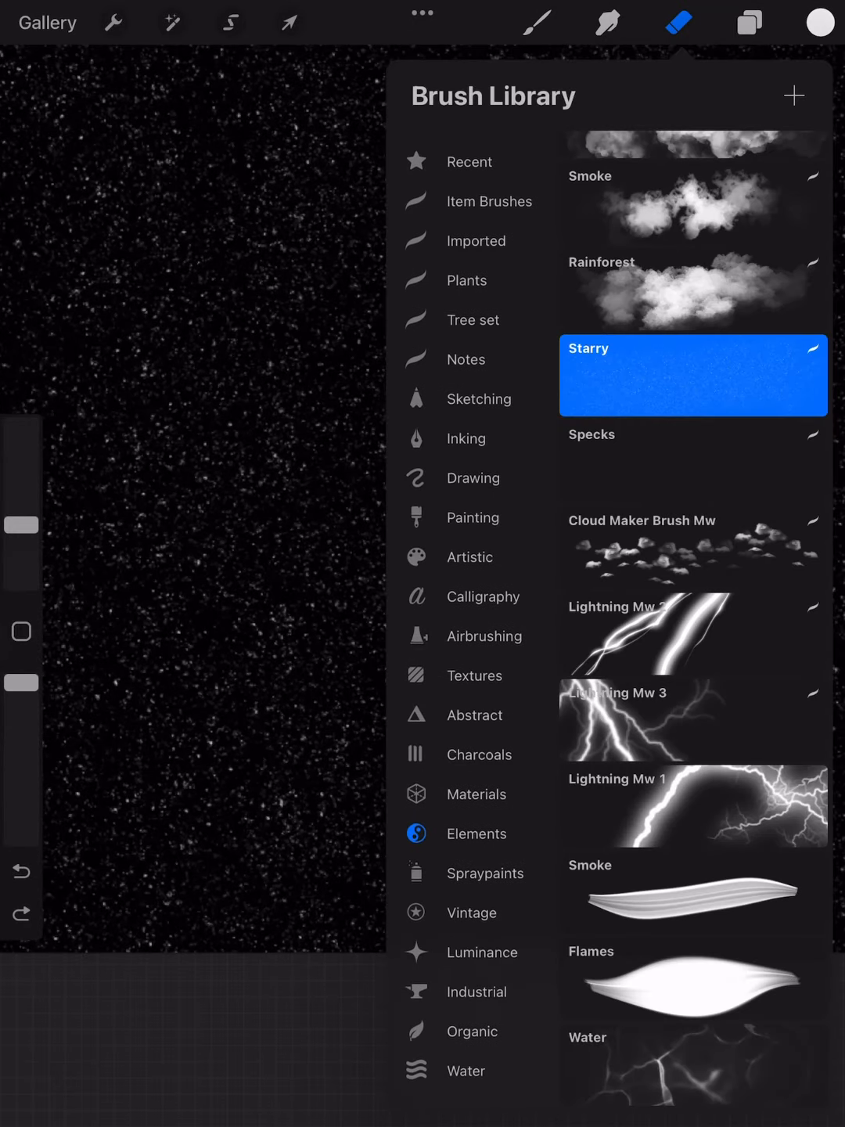
Step: Set the eraser to the plain Eraser brush from the Notes group
left_click(467, 359)
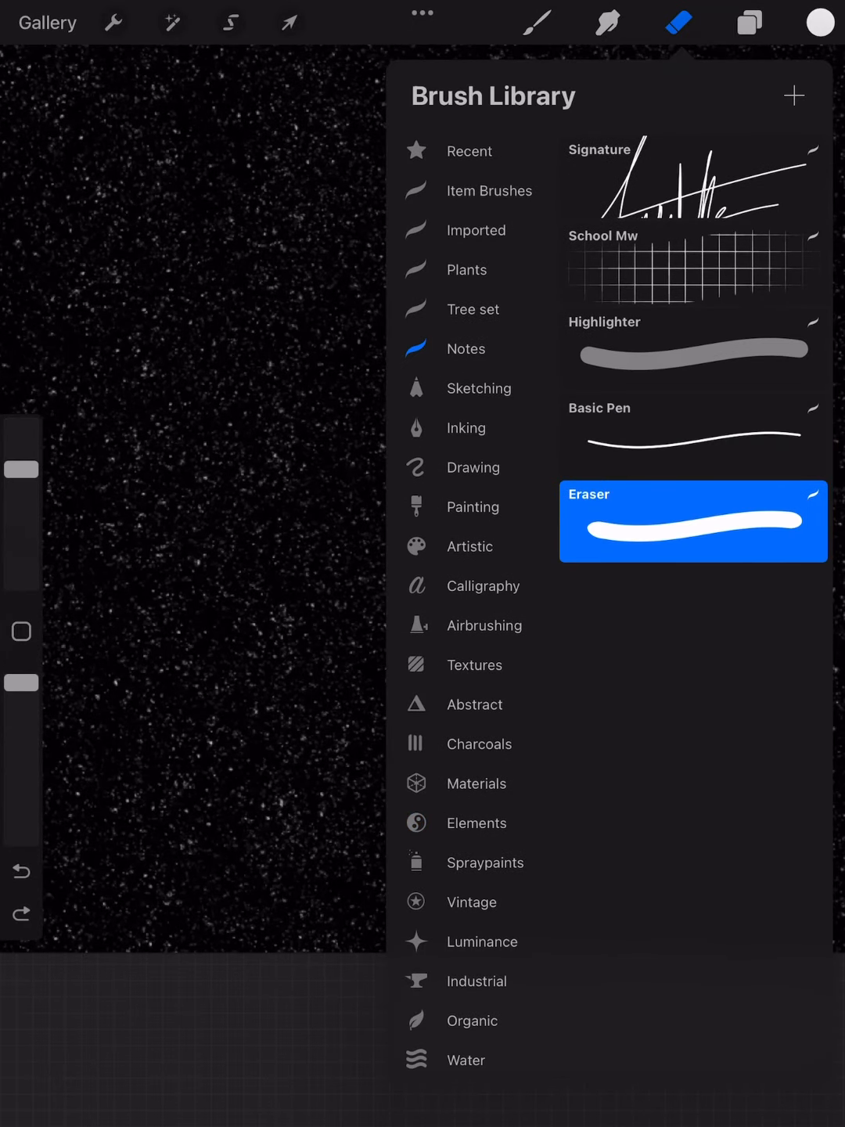
left_click(677, 22)
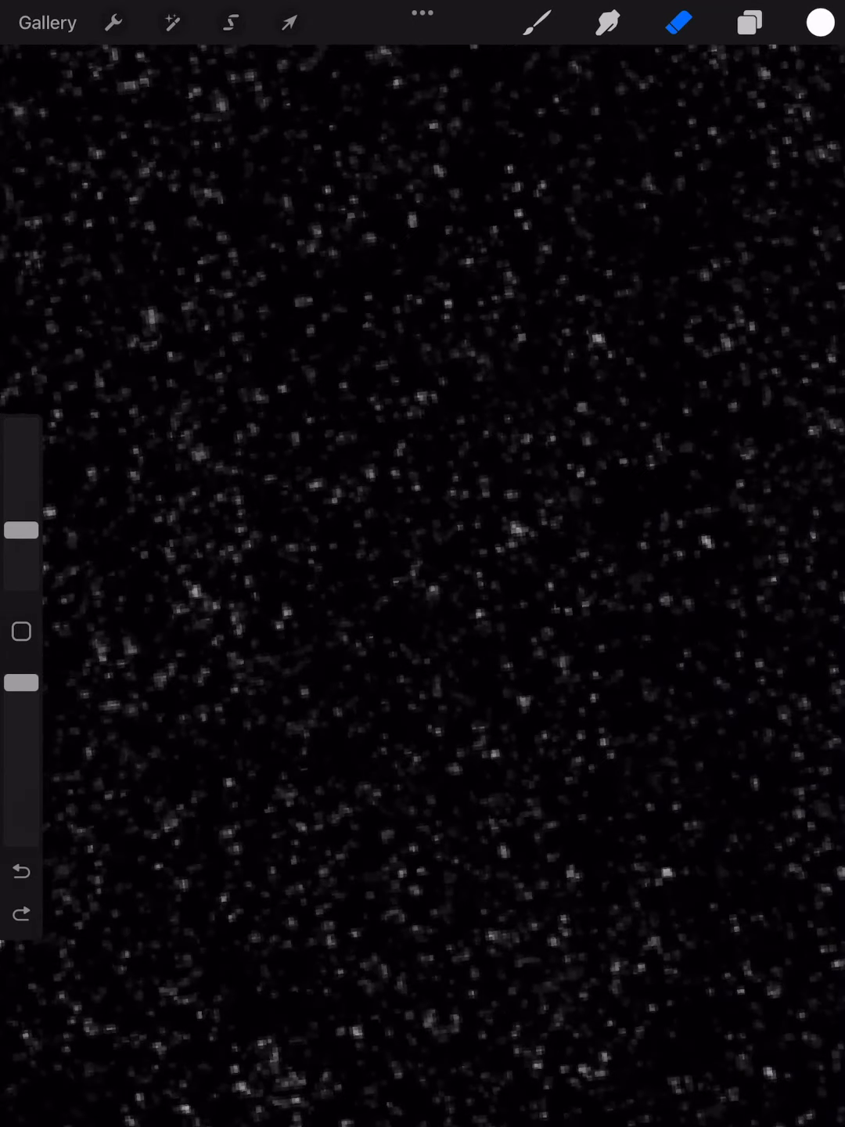
left_click(362, 505)
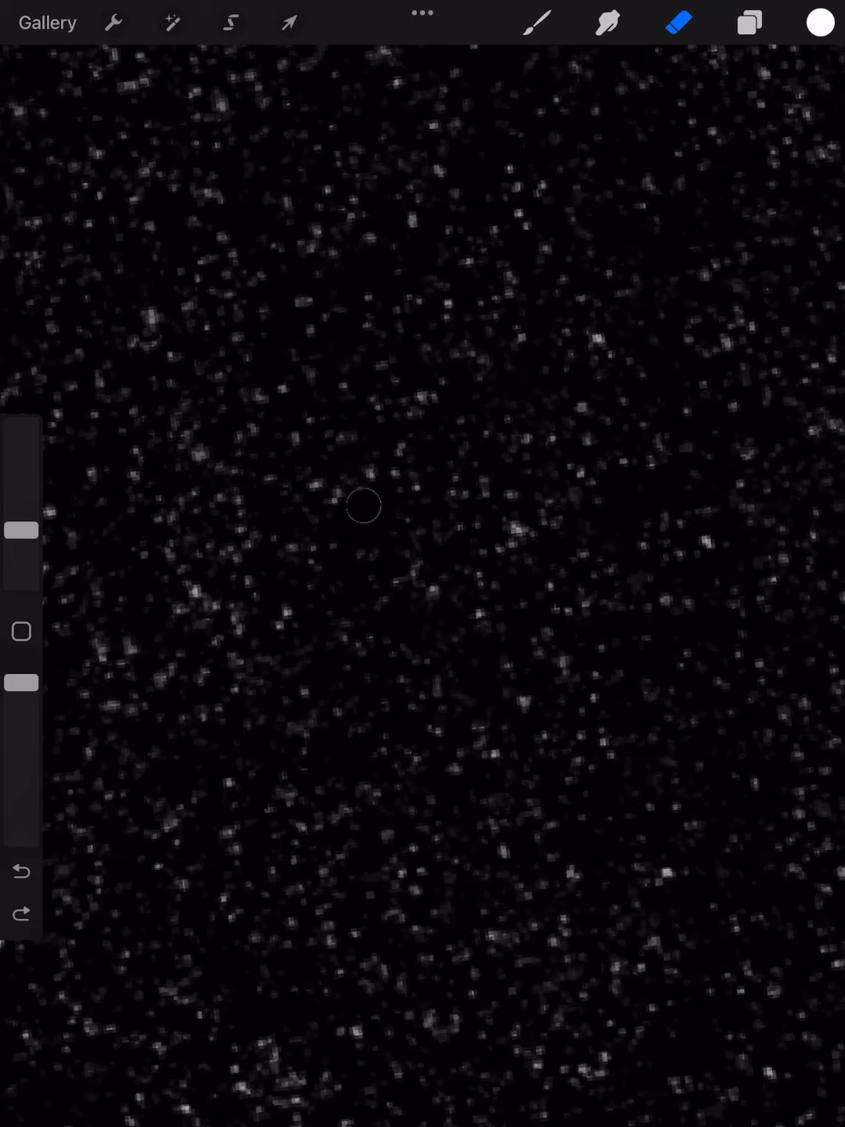